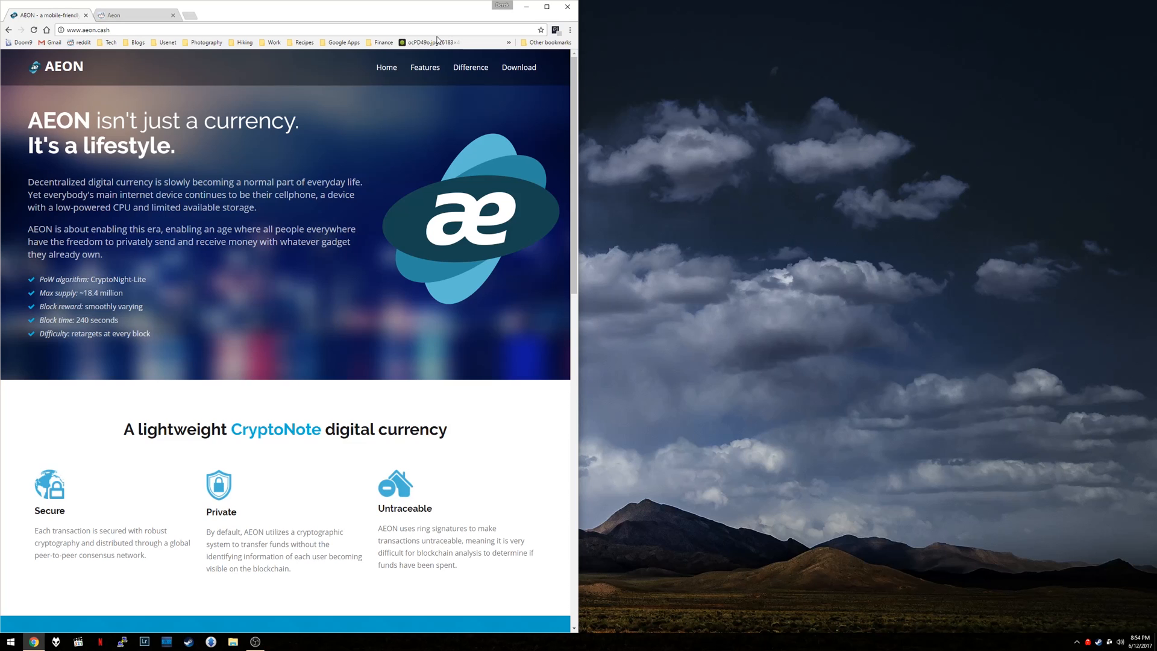
pyautogui.moveTo(439, 34)
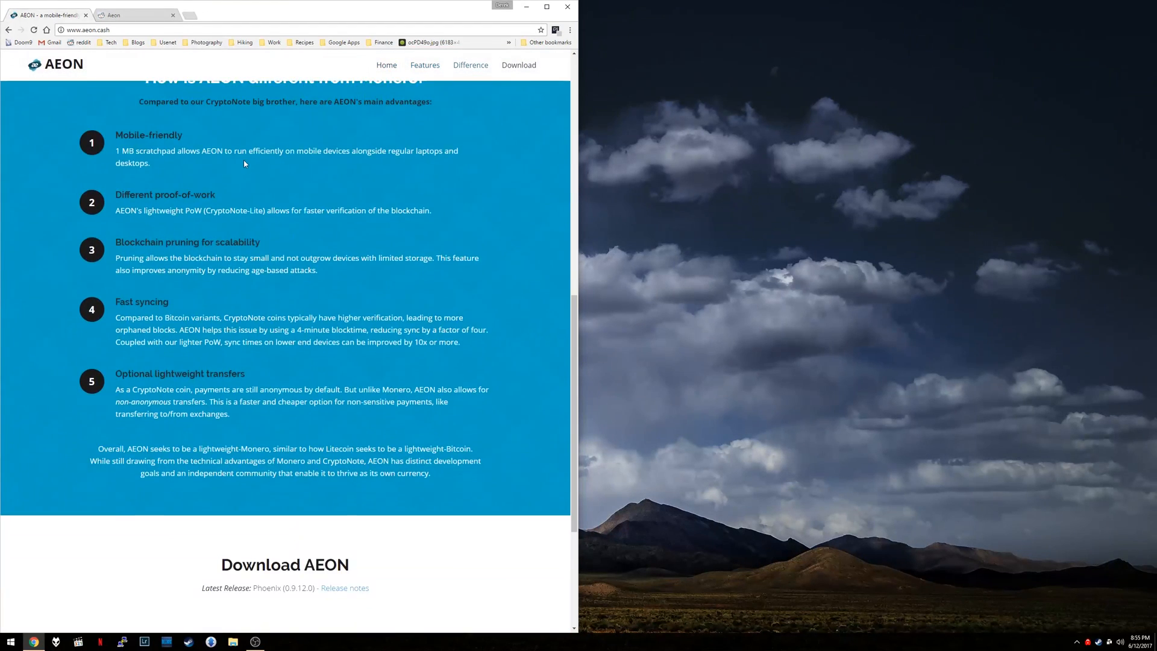
# - Scroll the aeon.cash homepage down to the Download AEON section with Windows 64-bit and Source code links
pyautogui.scroll(-3)
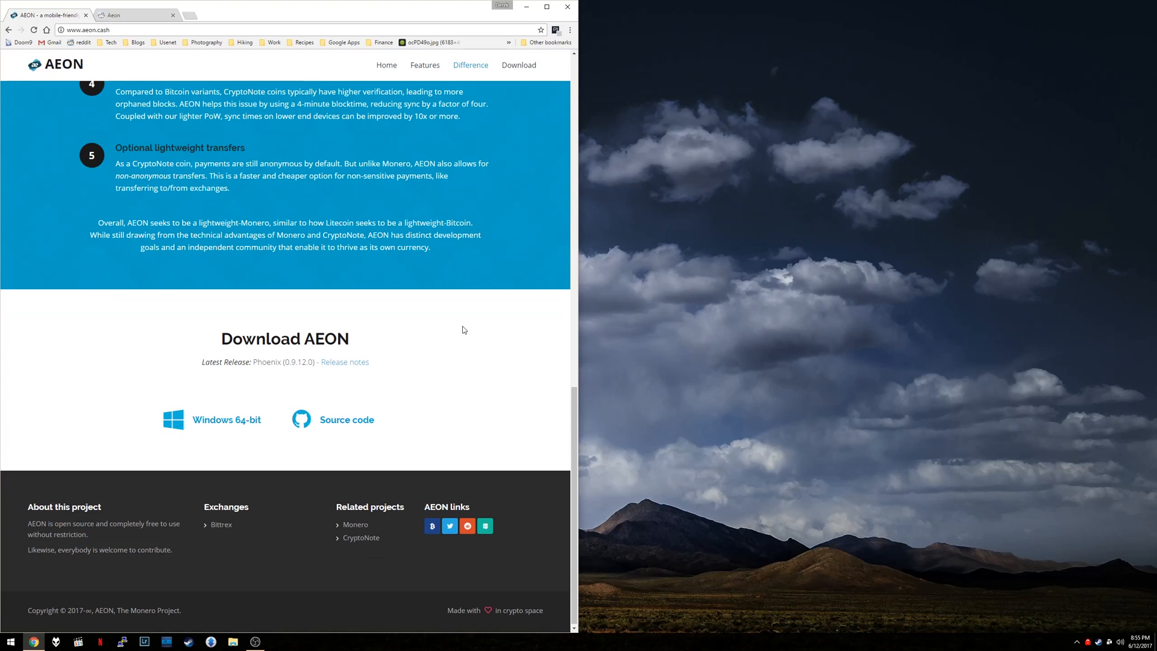
pyautogui.moveTo(444, 370)
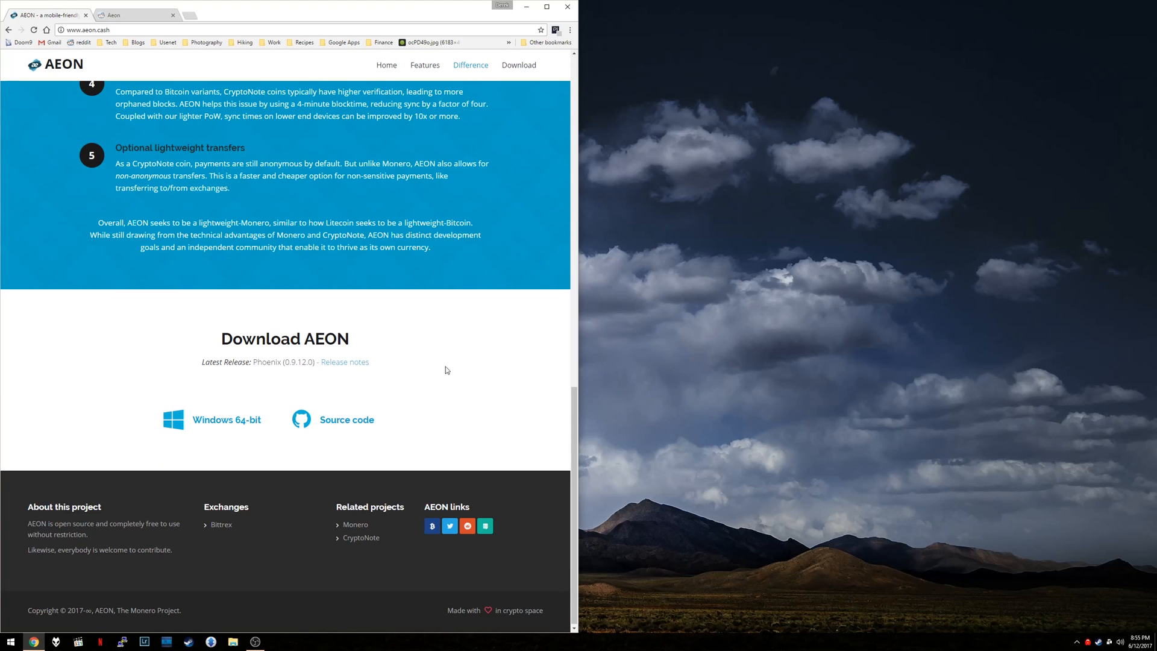
pyautogui.moveTo(229, 359)
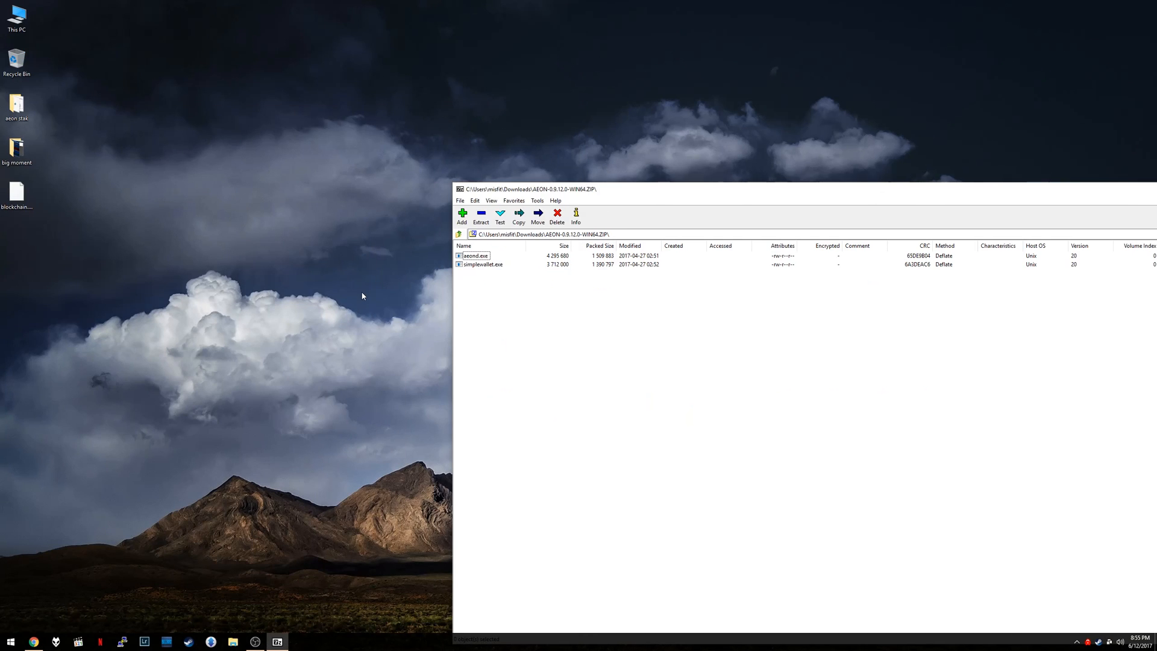
# - Create a new folder named aeon on the desktop via the context menu
pyautogui.rightClick(362, 297)
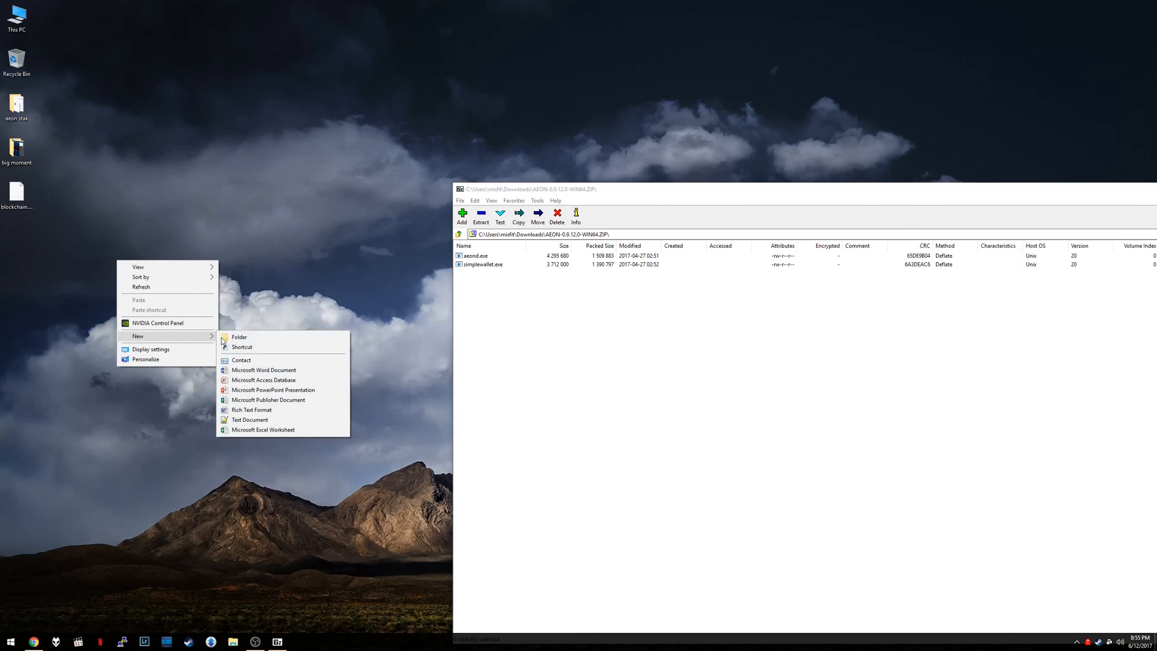
pyautogui.click(238, 337)
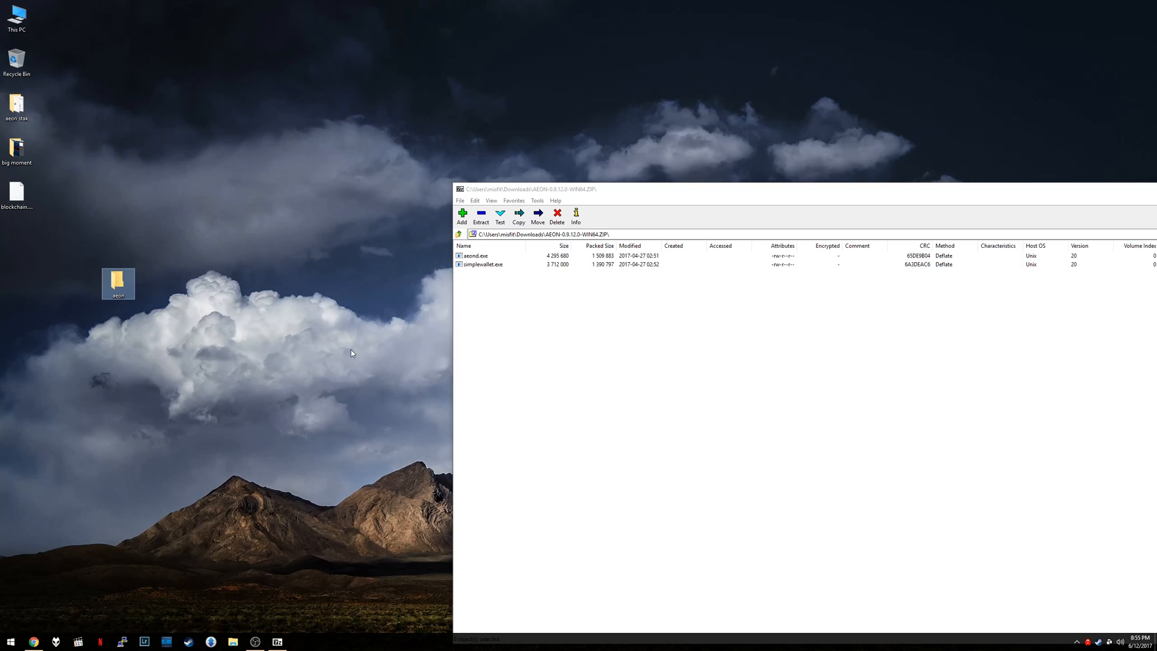
pyautogui.click(477, 256)
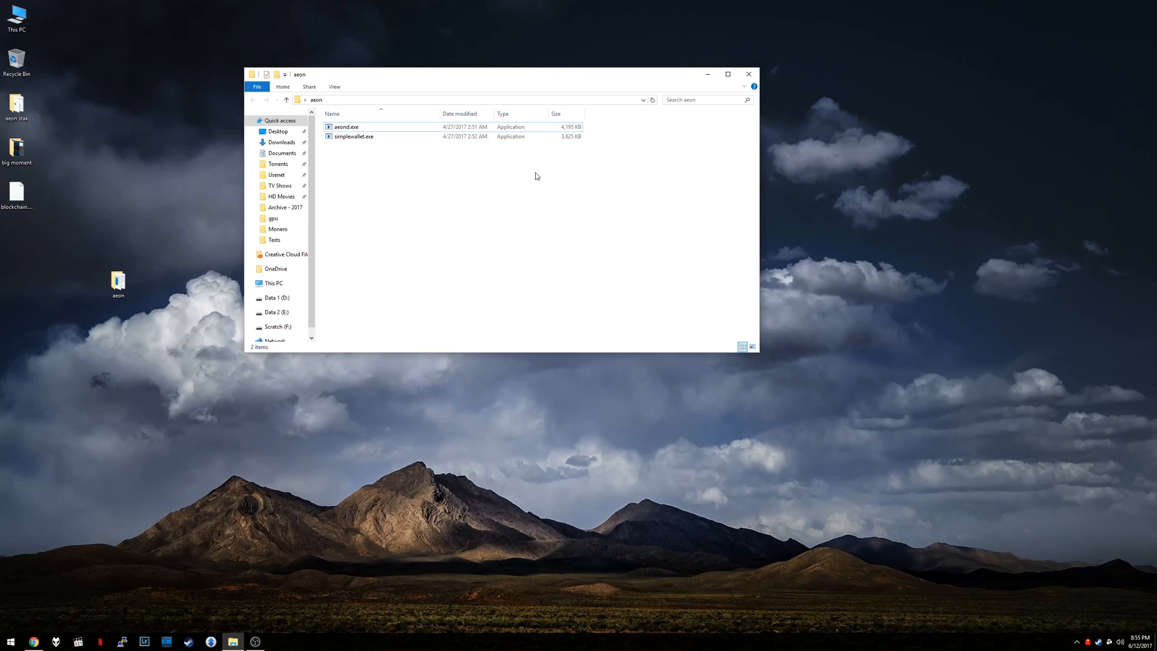
pyautogui.moveTo(473, 163)
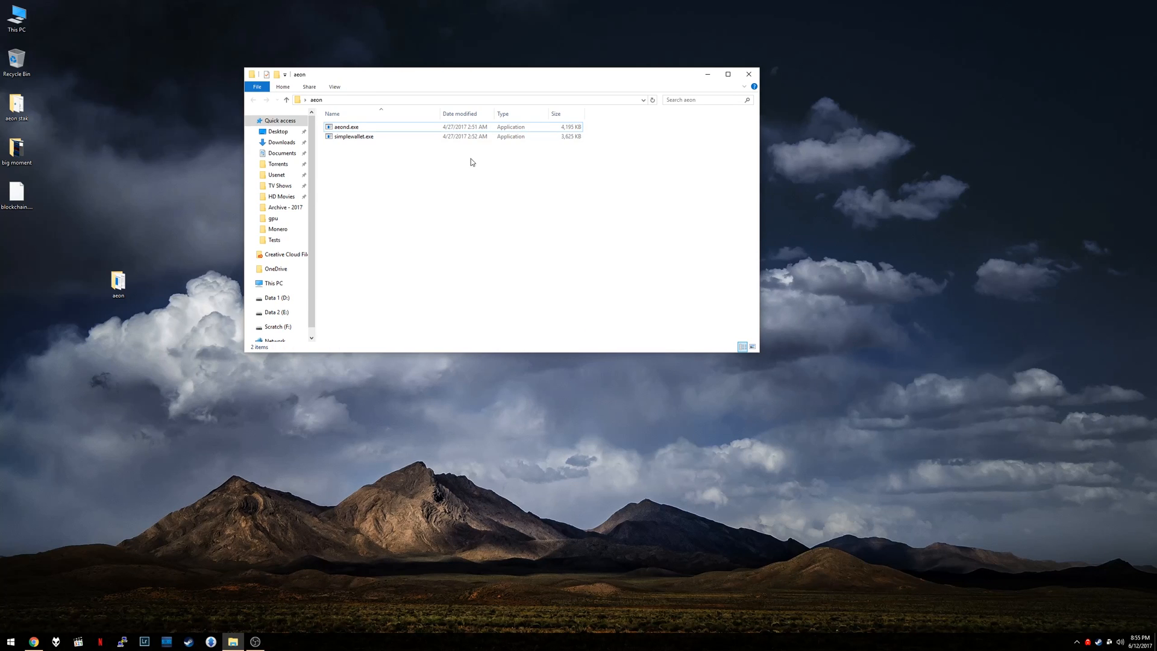
pyautogui.click(354, 136)
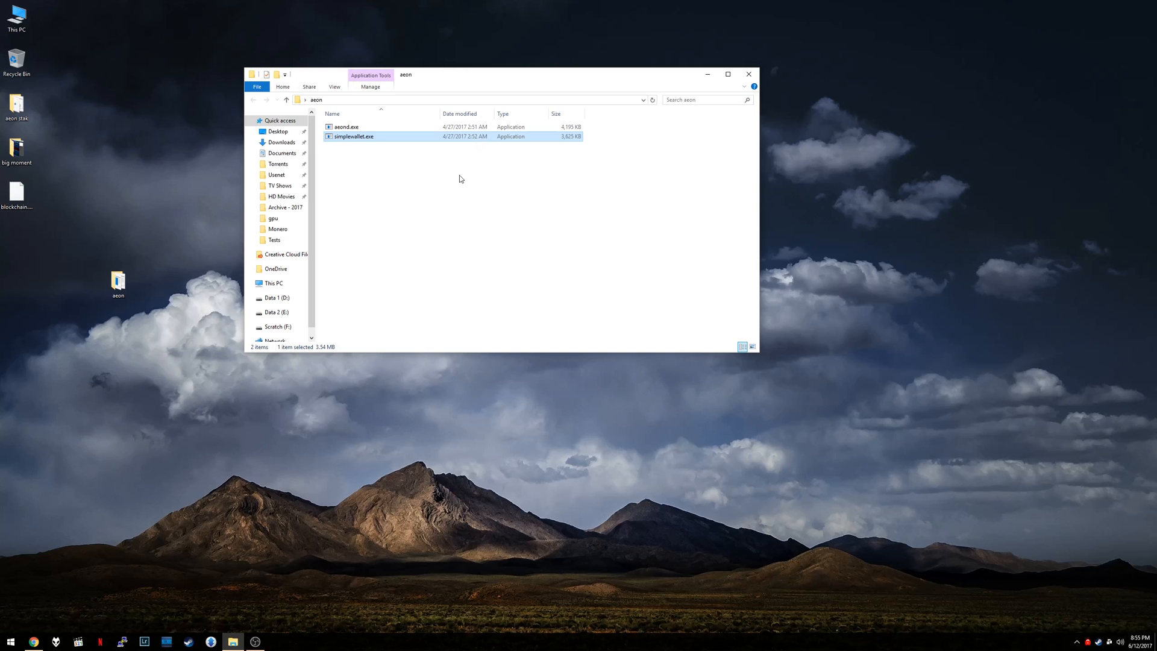
pyautogui.moveTo(460, 183)
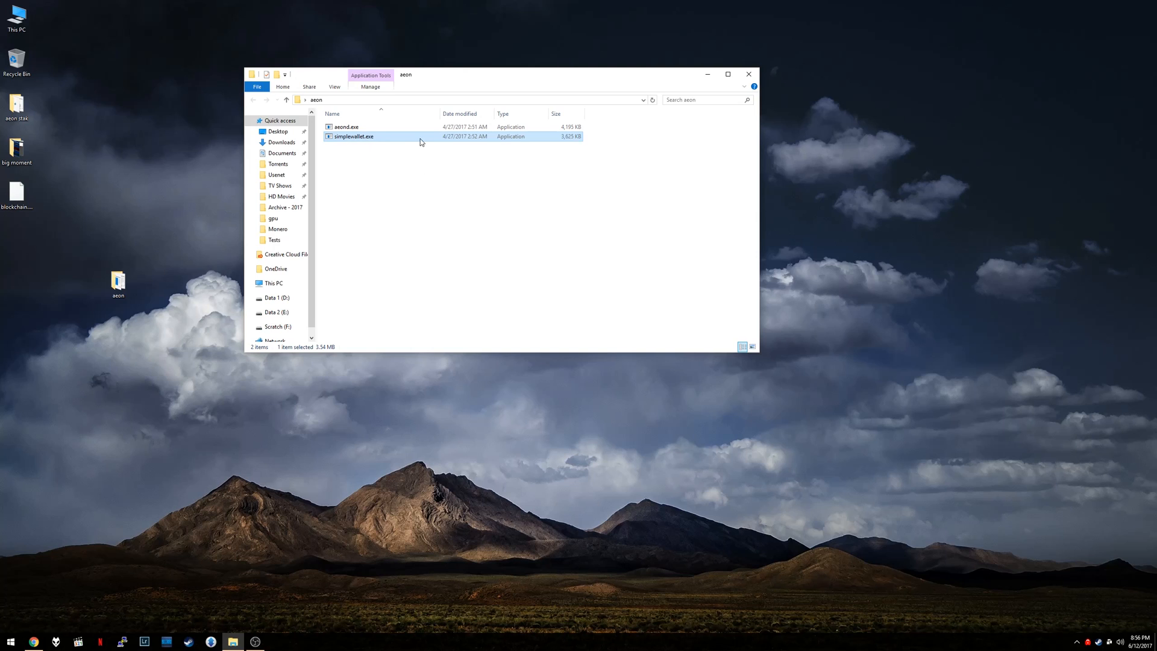
pyautogui.click(402, 230)
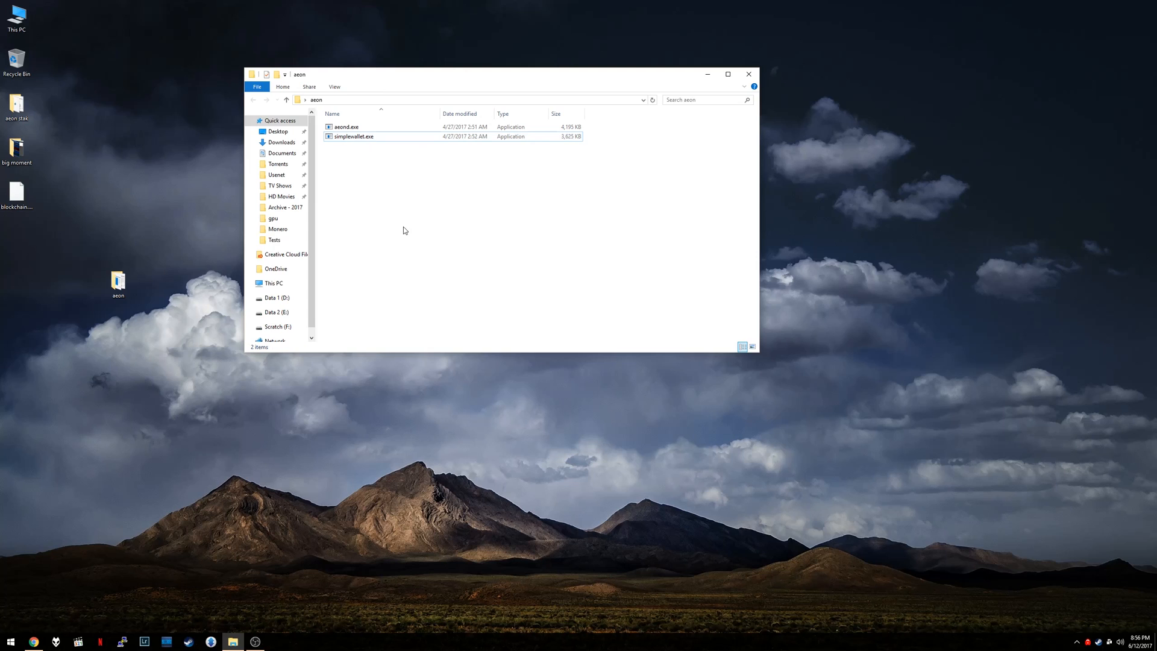
pyautogui.moveTo(390, 229)
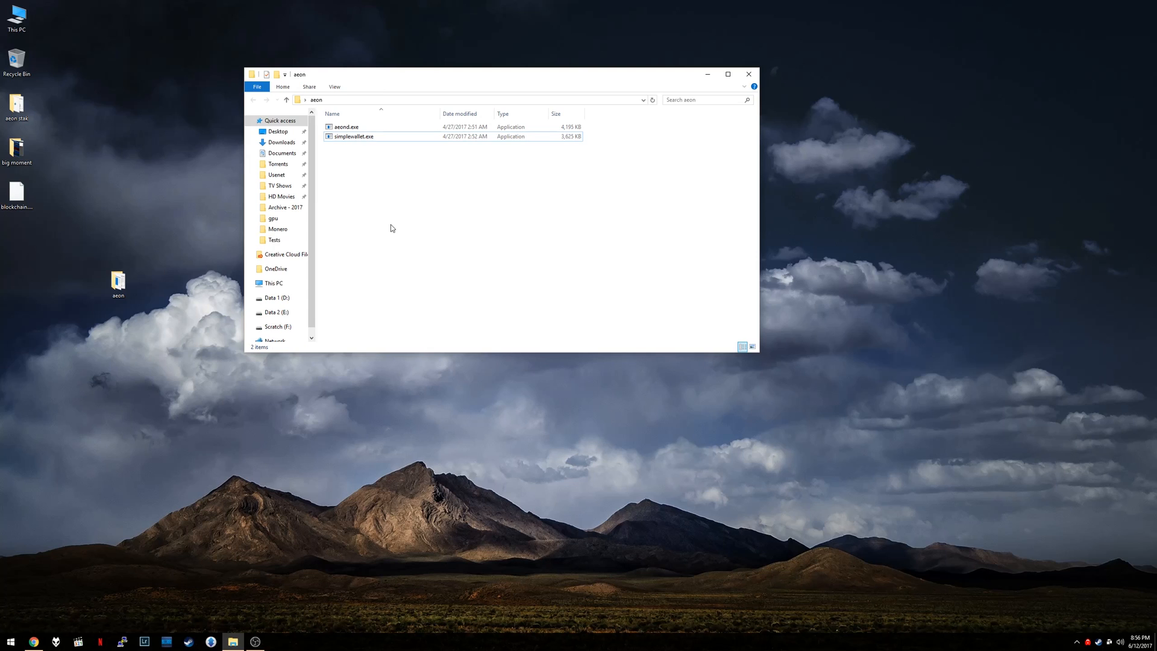
pyautogui.moveTo(384, 168)
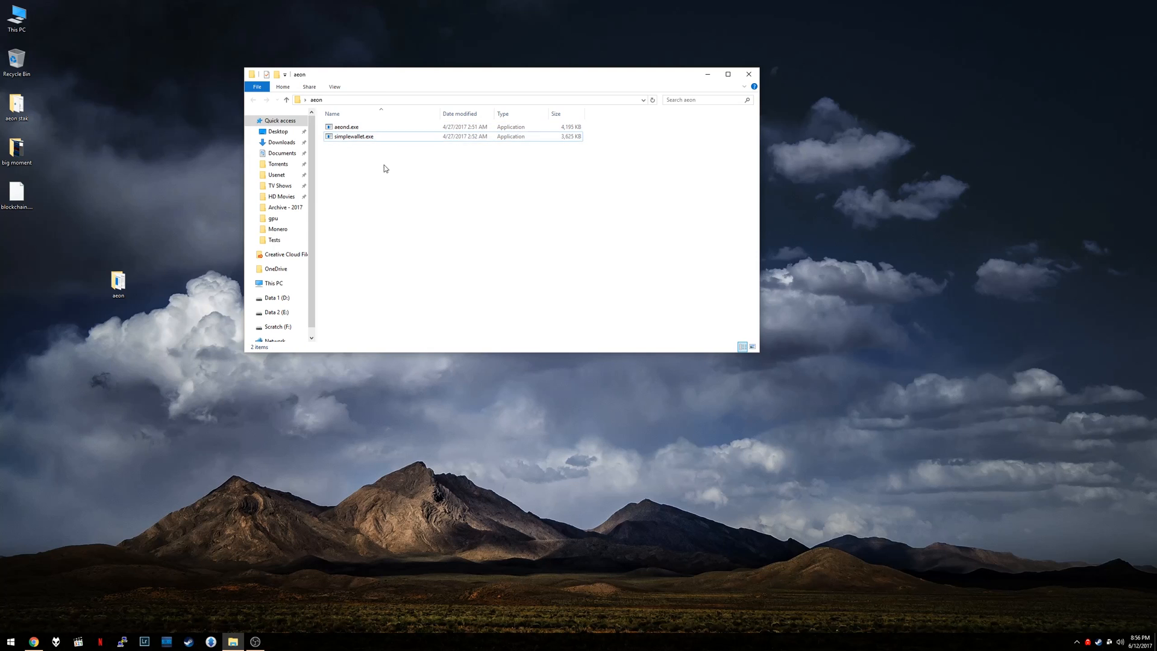
pyautogui.moveTo(371, 186)
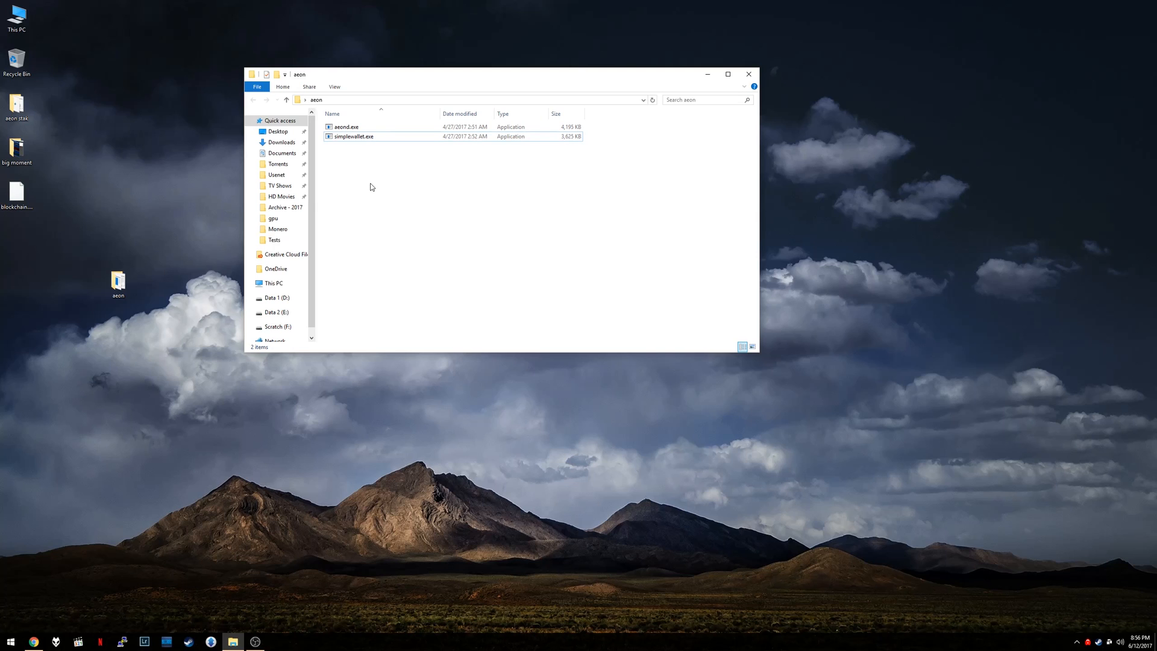
pyautogui.moveTo(374, 187)
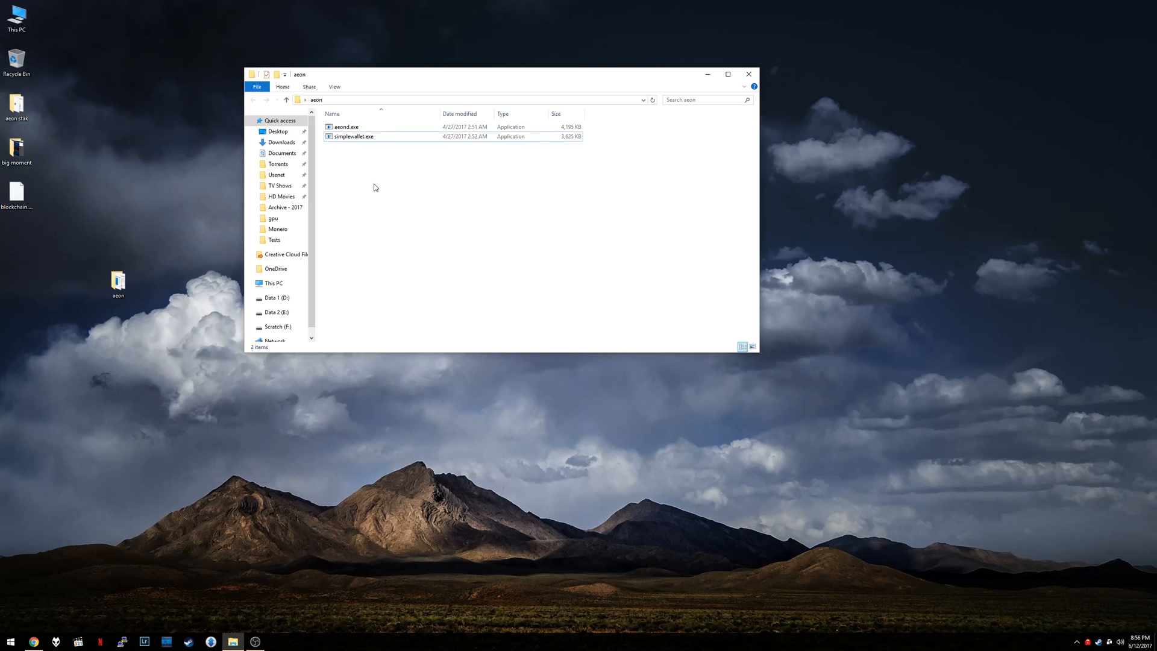
pyautogui.moveTo(375, 191)
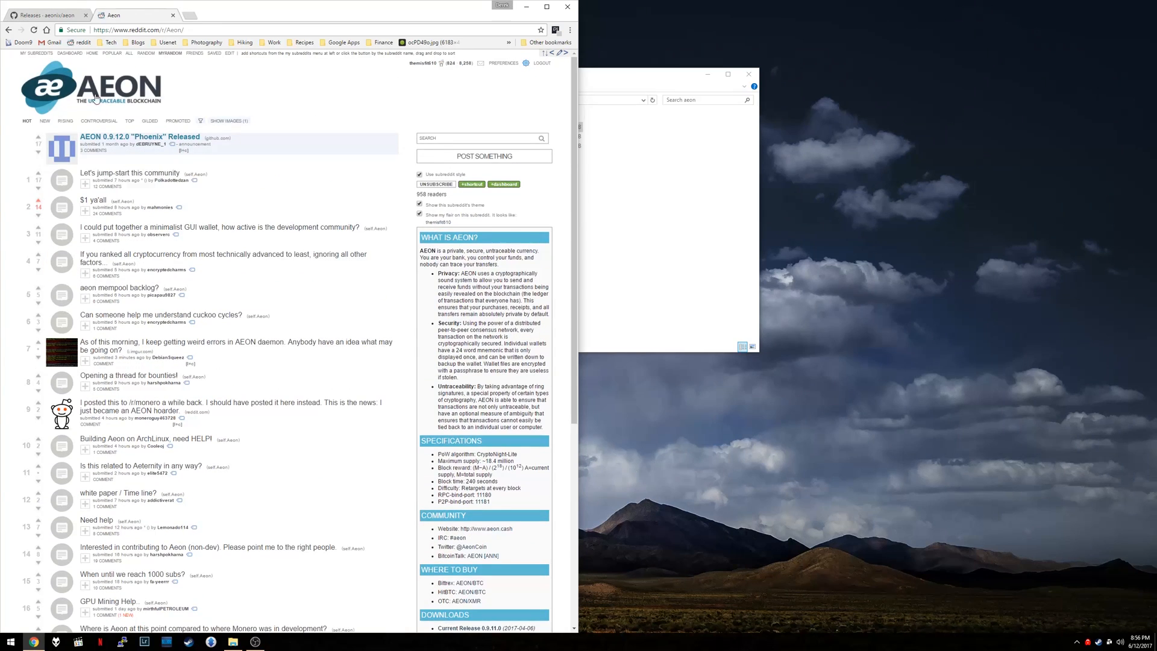
pyautogui.moveTo(550, 300)
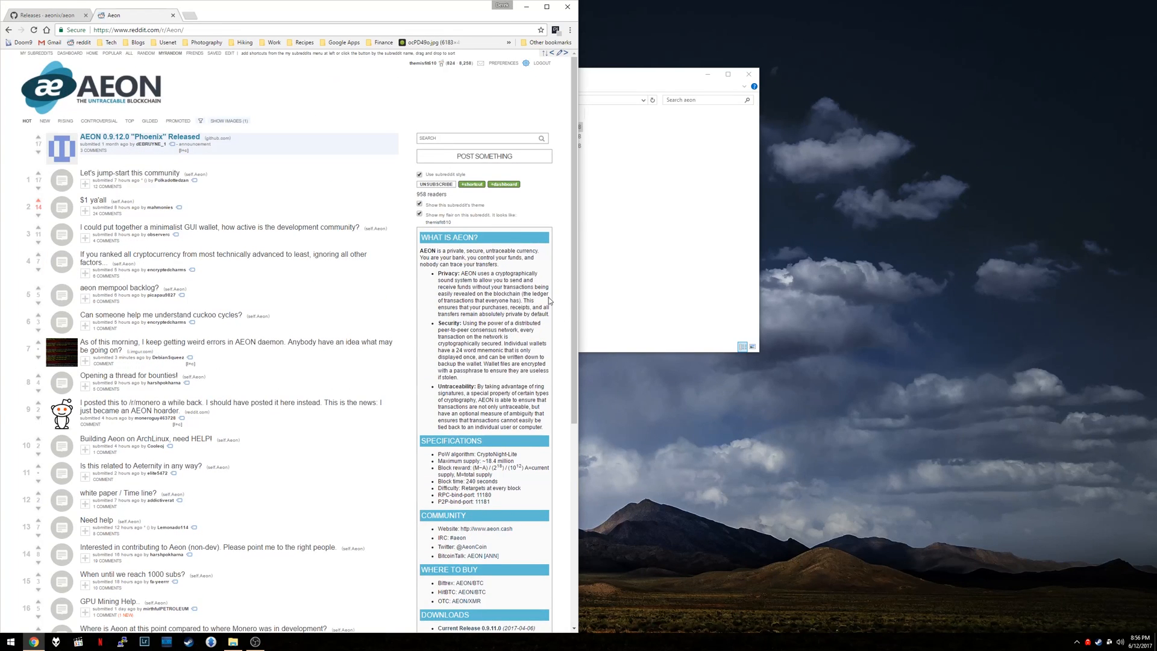
# - Scroll down r/Aeon to reach the MEGA bootstrap download link
pyautogui.scroll(-3)
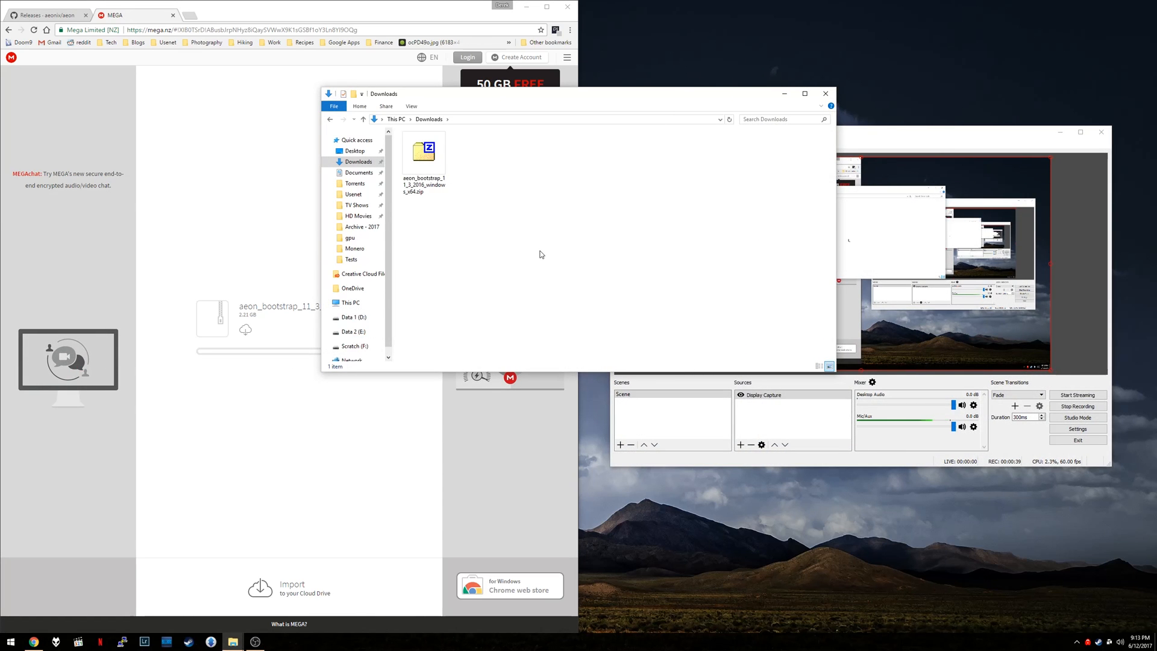
# - Select and open the downloaded aeon_bootstrap zip archive in Downloads
pyautogui.click(423, 153)
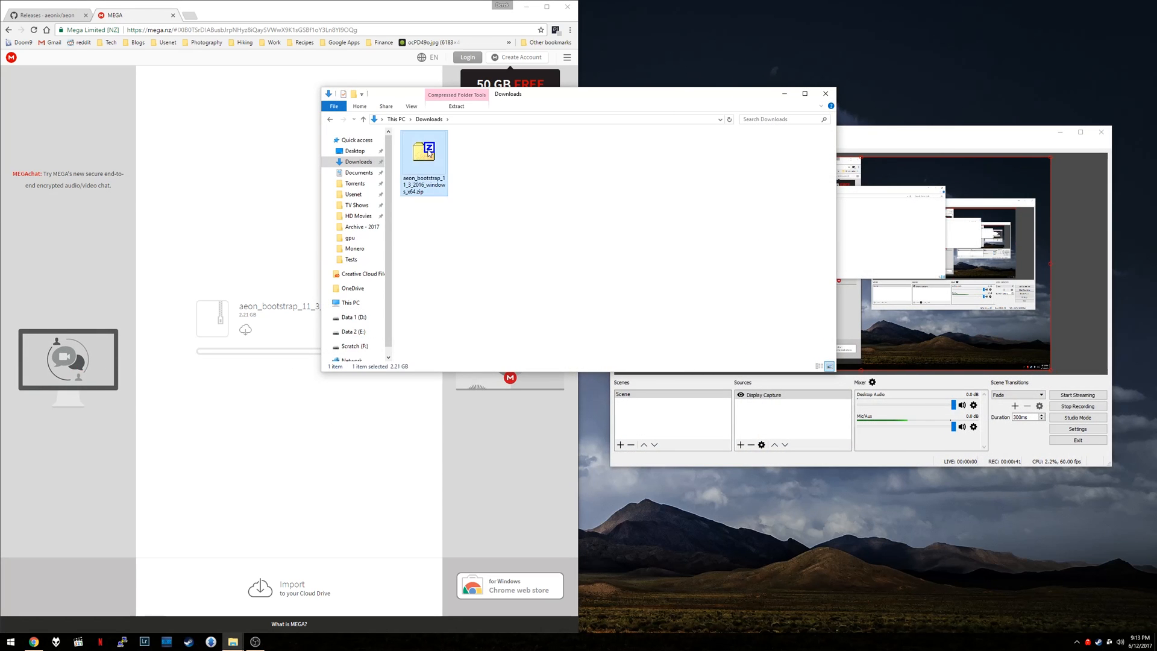
pyautogui.doubleClick(425, 152)
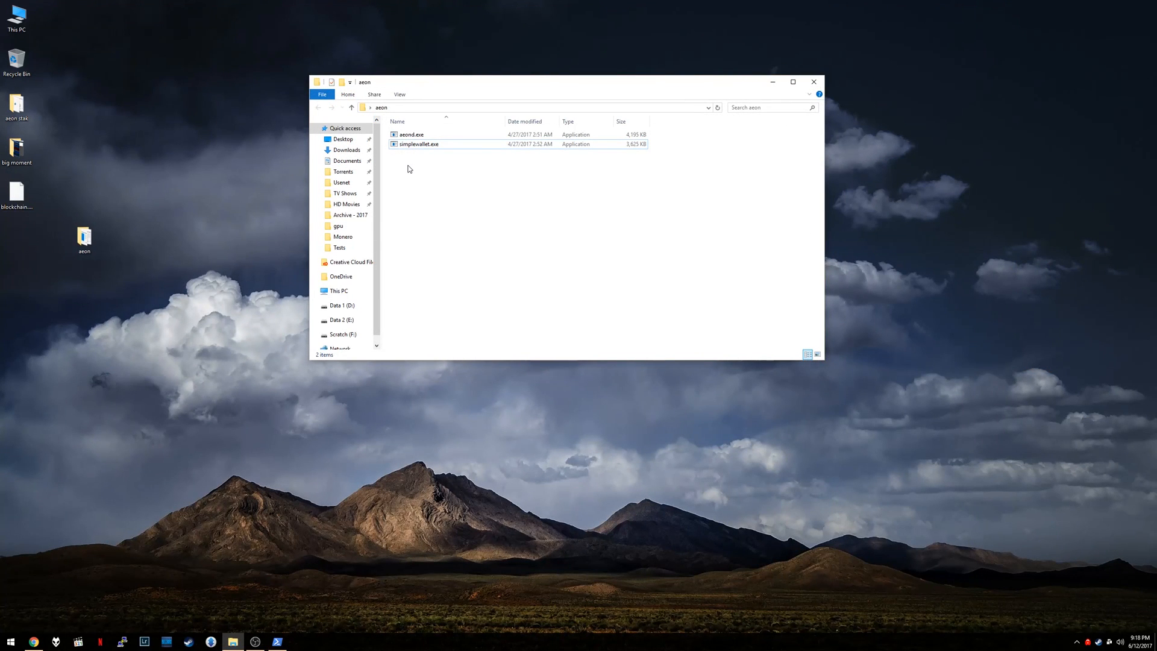
# - Launch aeond.exe, stop it with exit once syncing starts, and return to the aeon folder
pyautogui.doubleClick(411, 134)
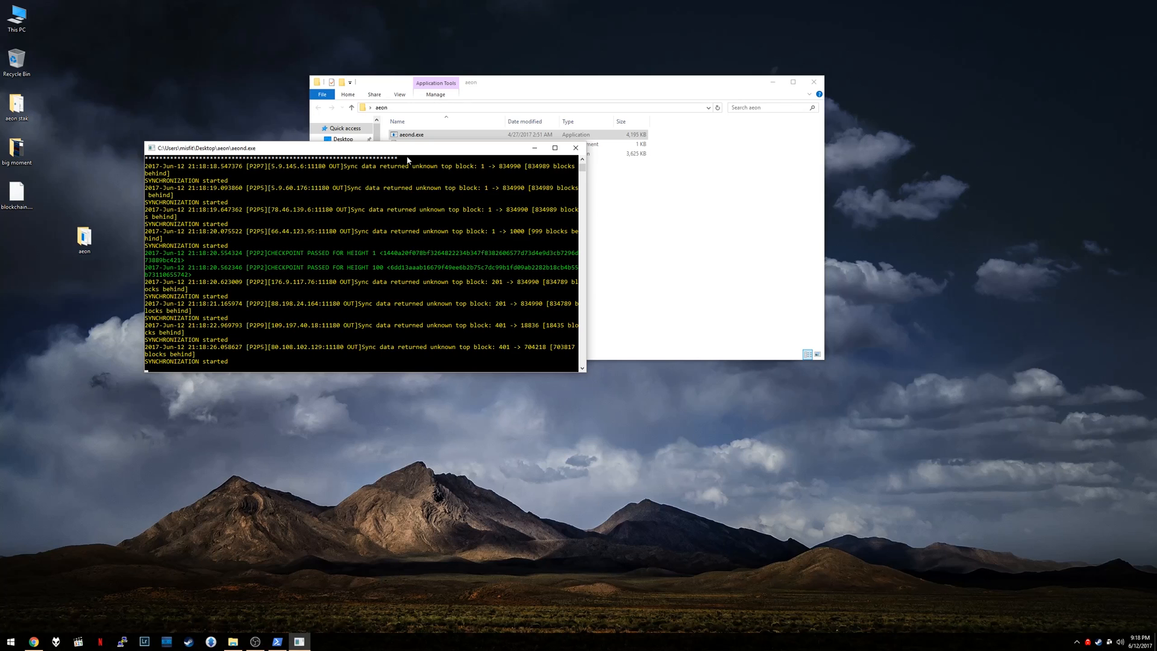
pyautogui.write('exit')
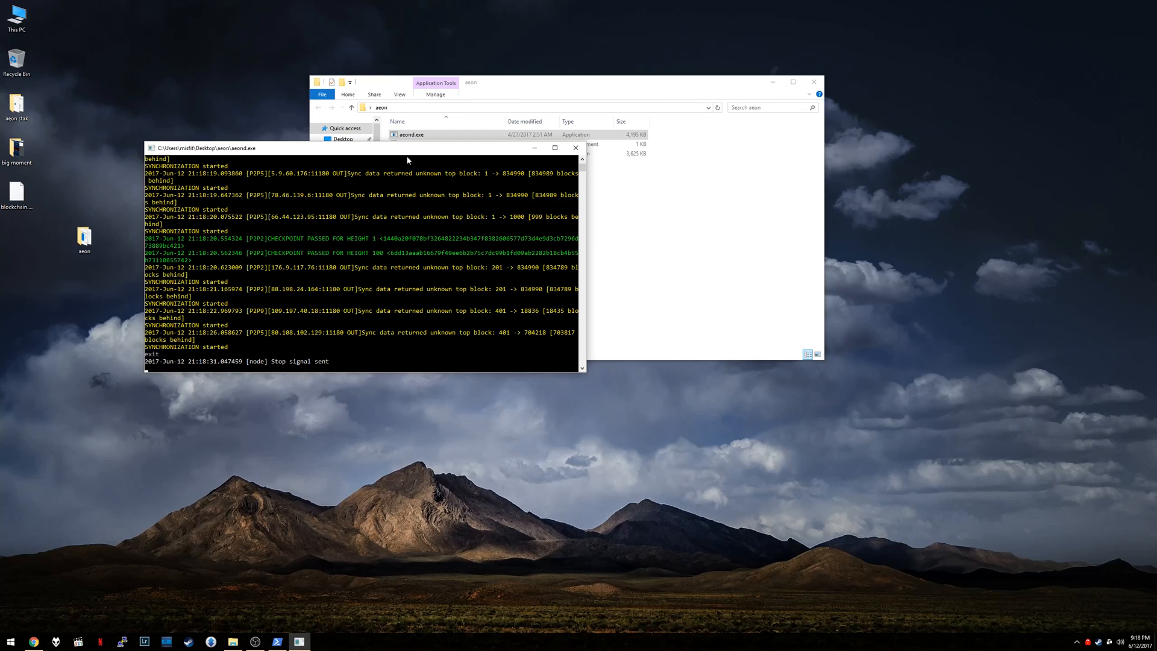
pyautogui.click(574, 147)
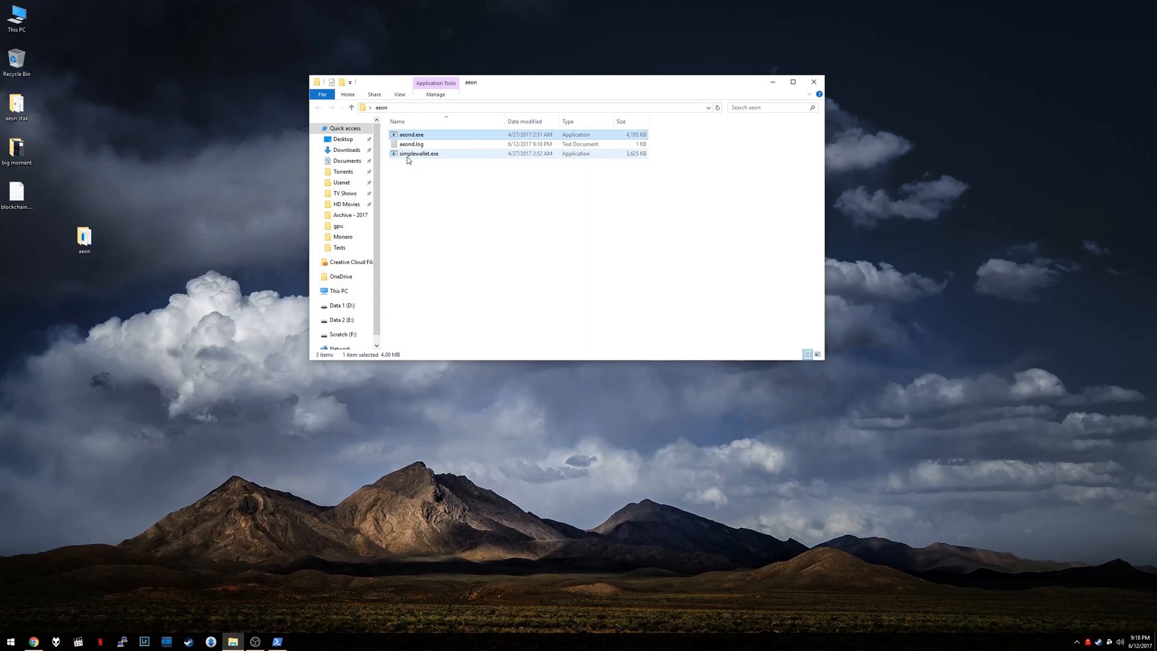
pyautogui.moveTo(418, 153)
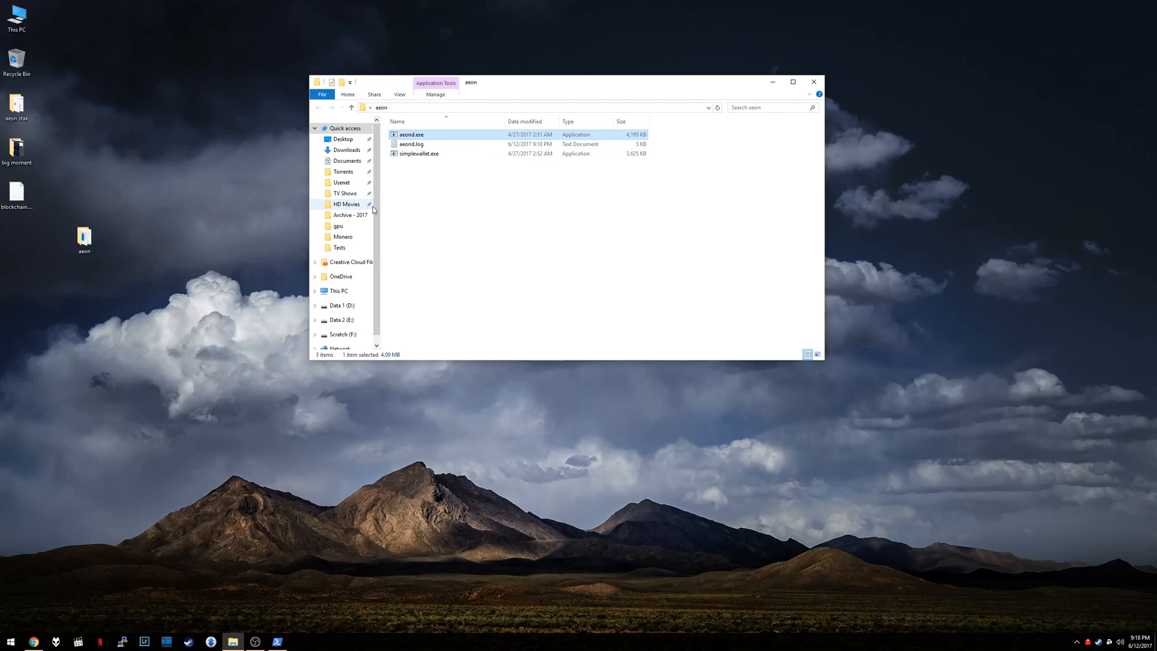
# - Browse from Local Disk (C:) through Users into the user's profile folder
pyautogui.click(16, 195)
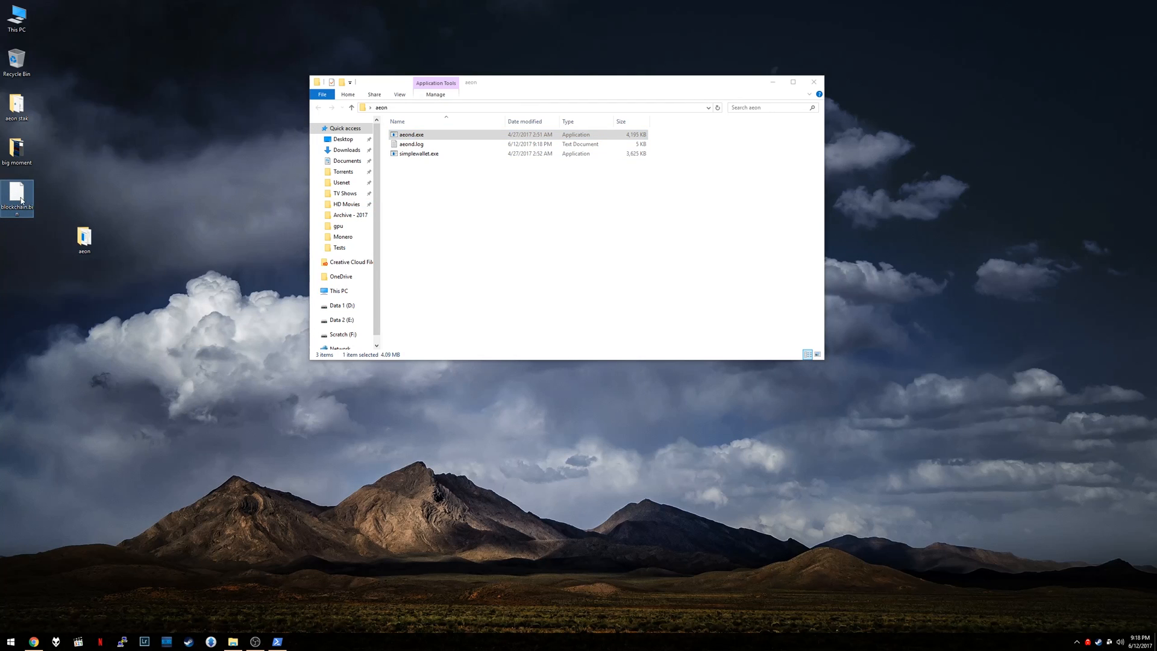
pyautogui.moveTo(15, 198)
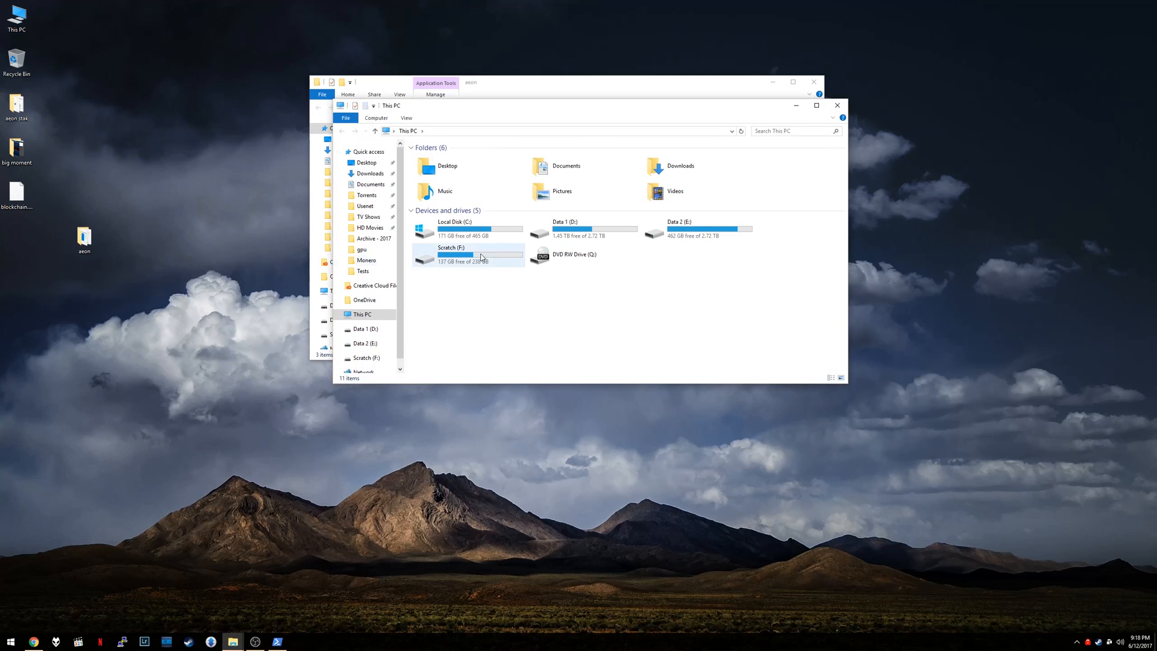
pyautogui.doubleClick(450, 225)
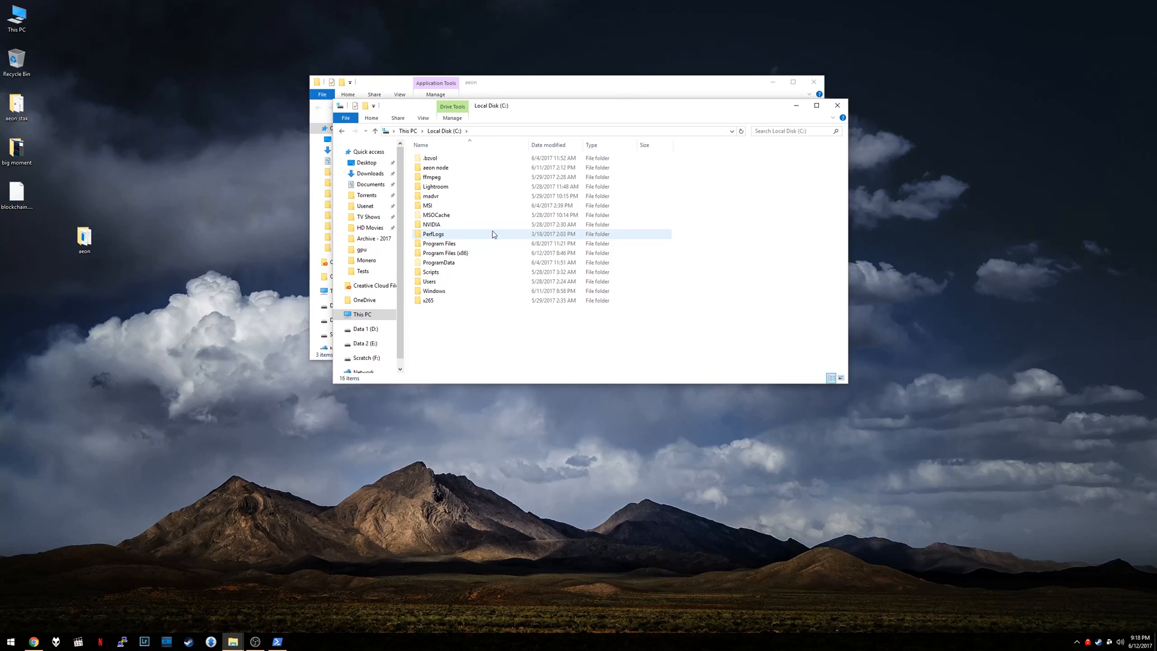
pyautogui.doubleClick(429, 281)
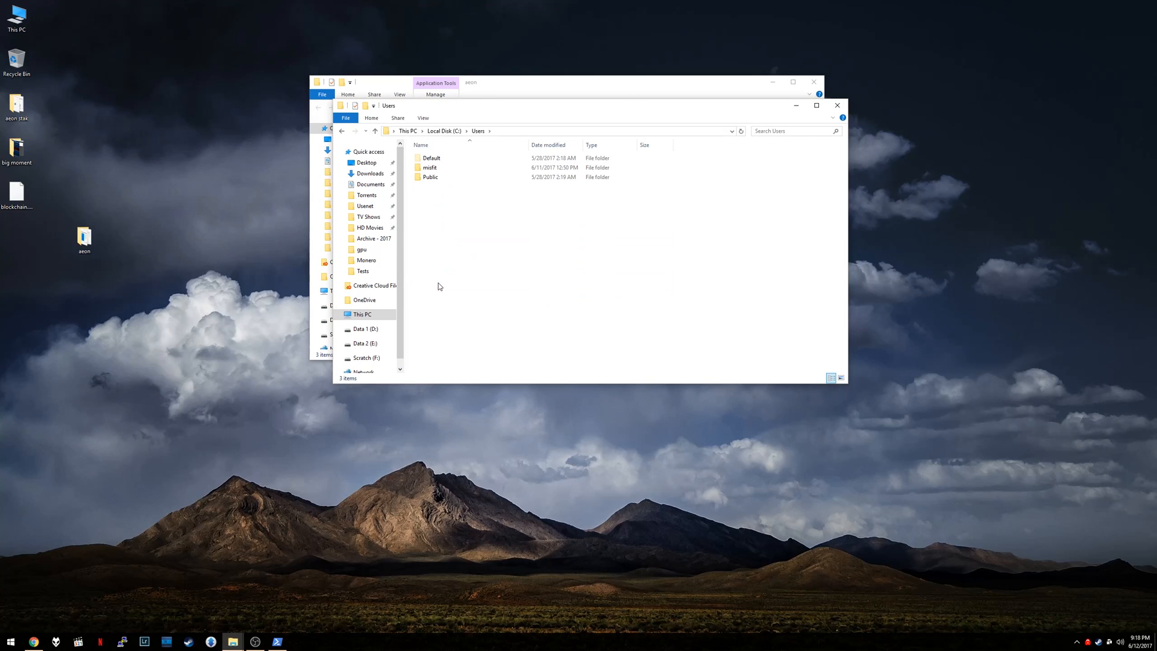
pyautogui.click(429, 167)
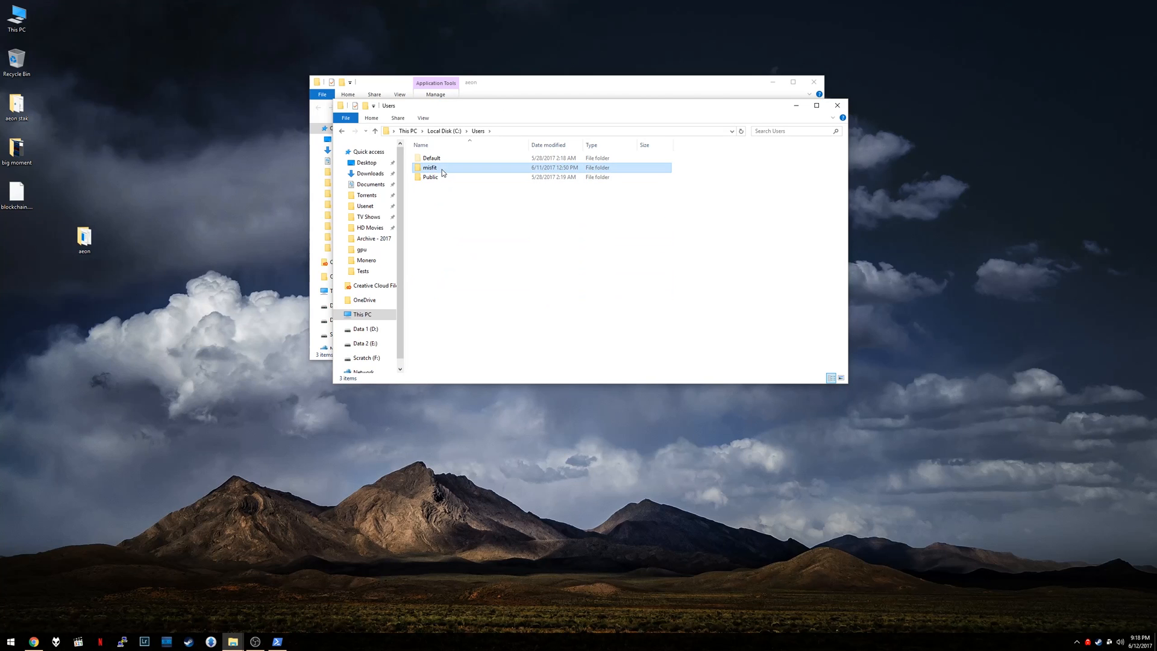
pyautogui.doubleClick(429, 168)
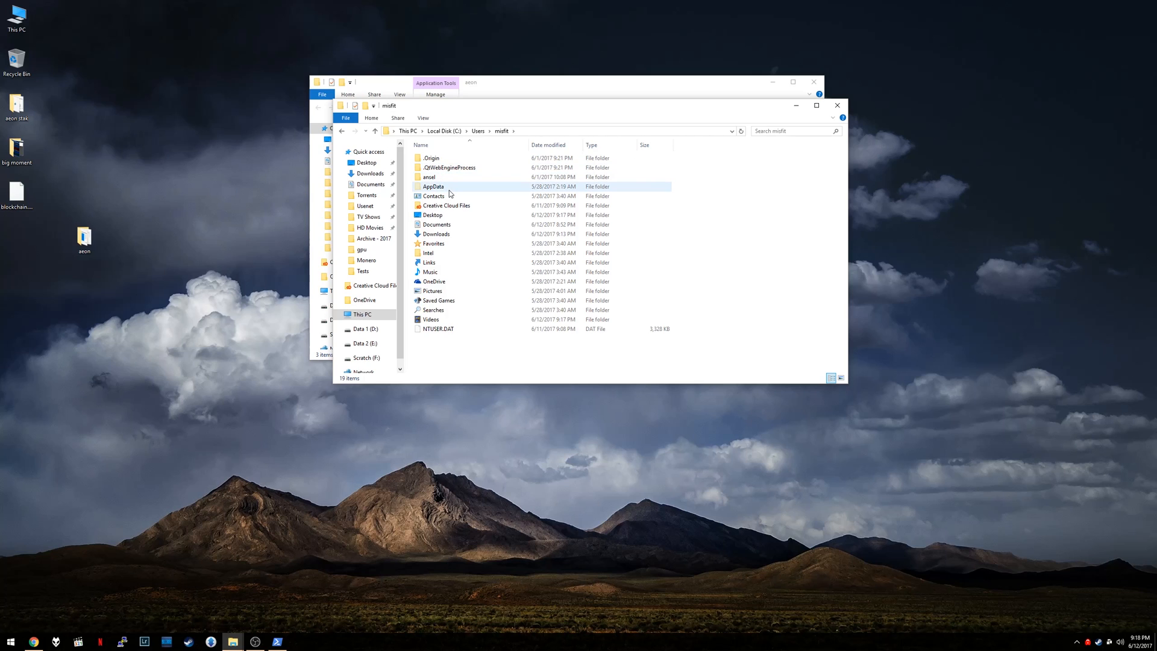
pyautogui.moveTo(448, 186)
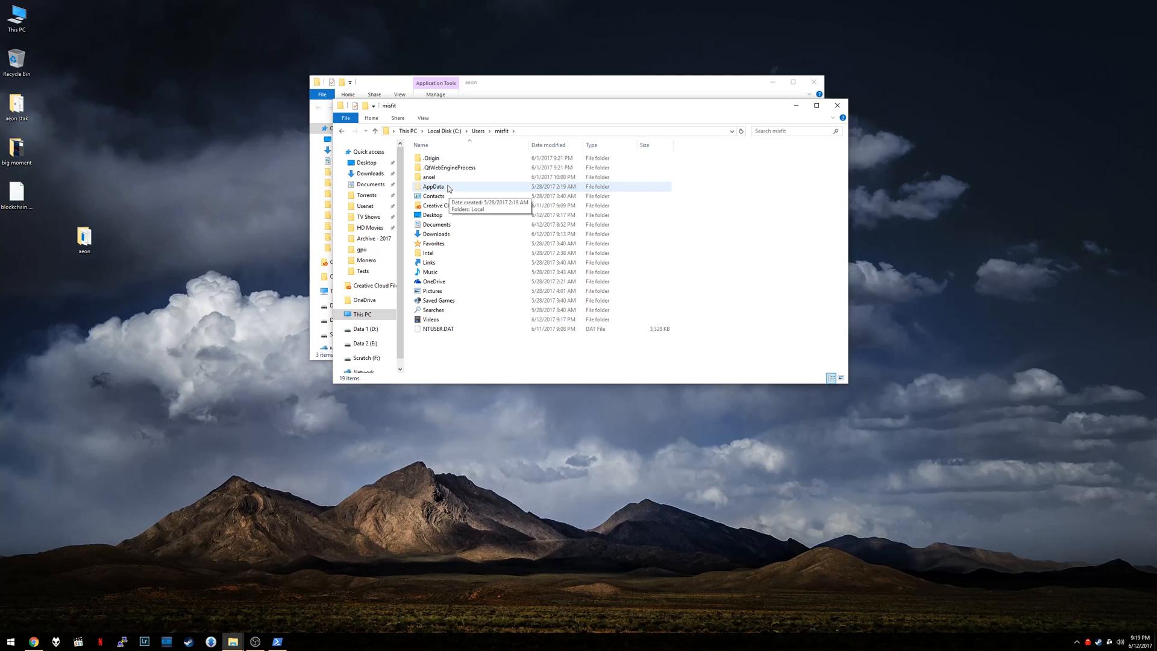
# - Continue into AppData > Roaming > aeon, where blockchain.bin, p2pstate.bin and poolstate.bin sit
pyautogui.click(424, 118)
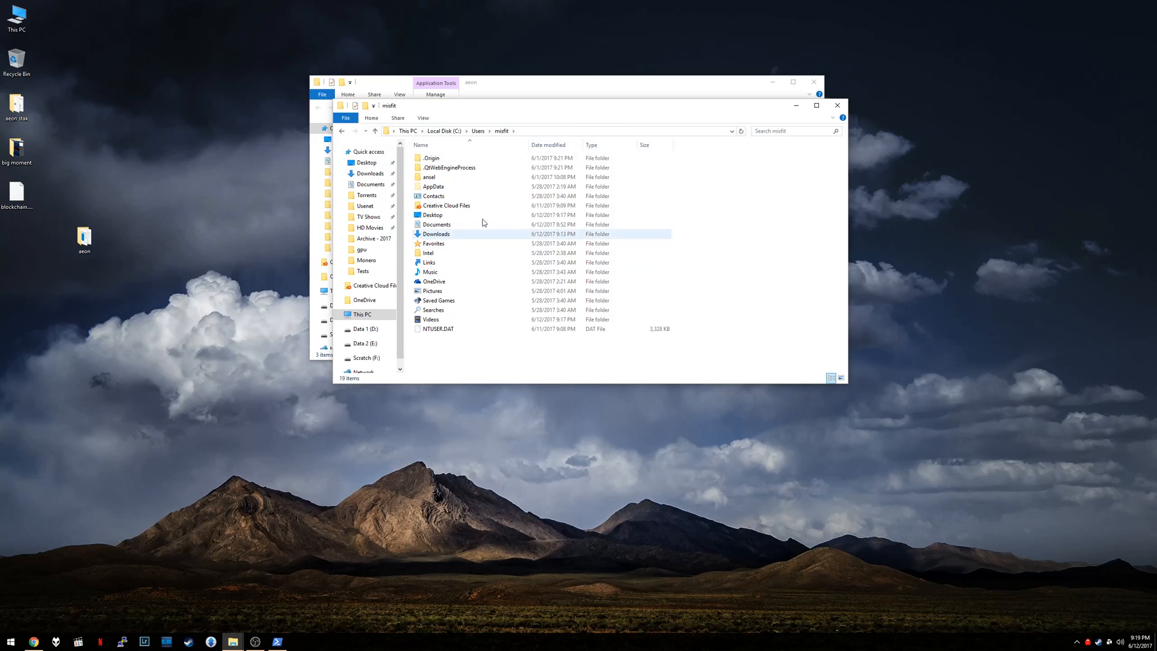
pyautogui.doubleClick(434, 186)
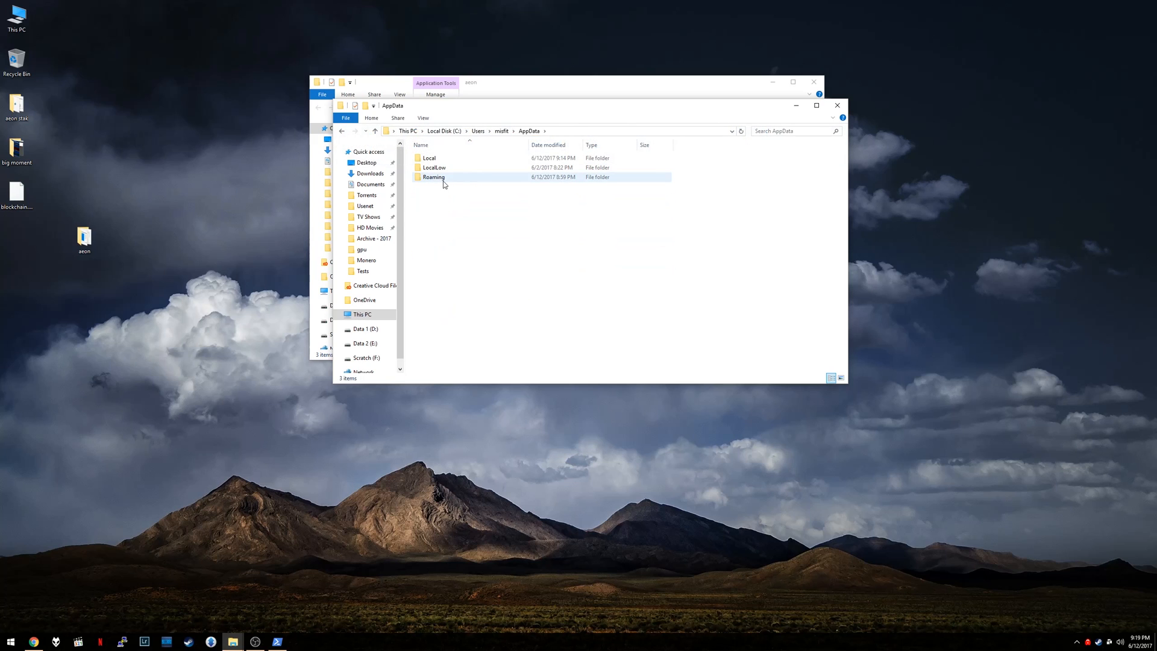
pyautogui.doubleClick(434, 176)
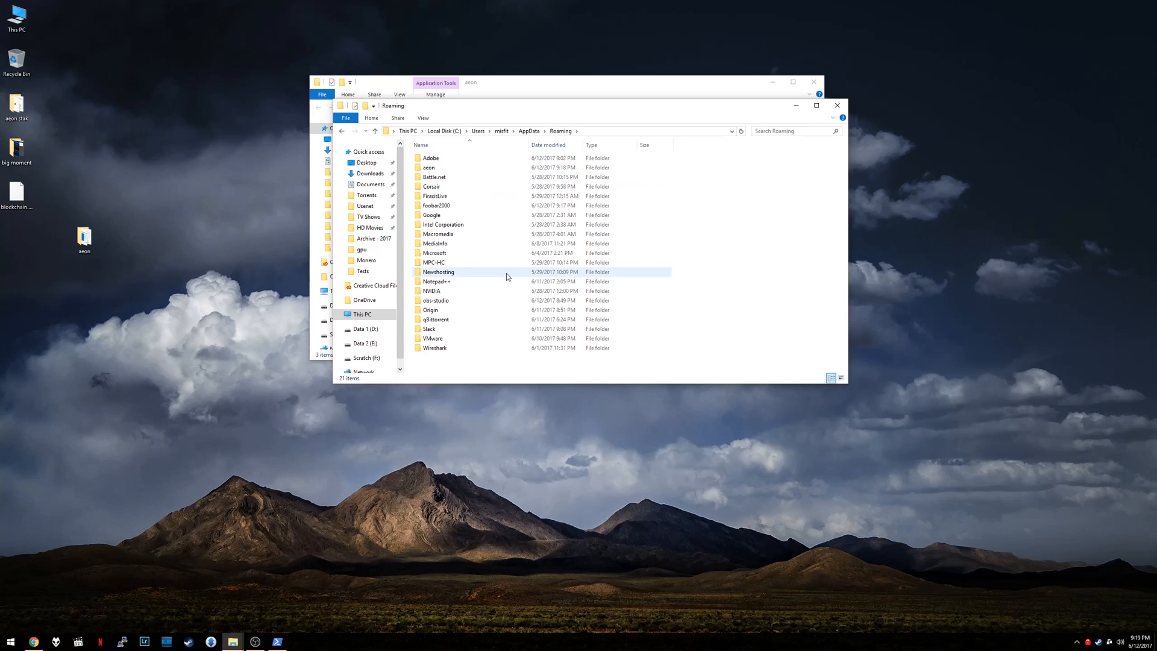
pyautogui.doubleClick(428, 166)
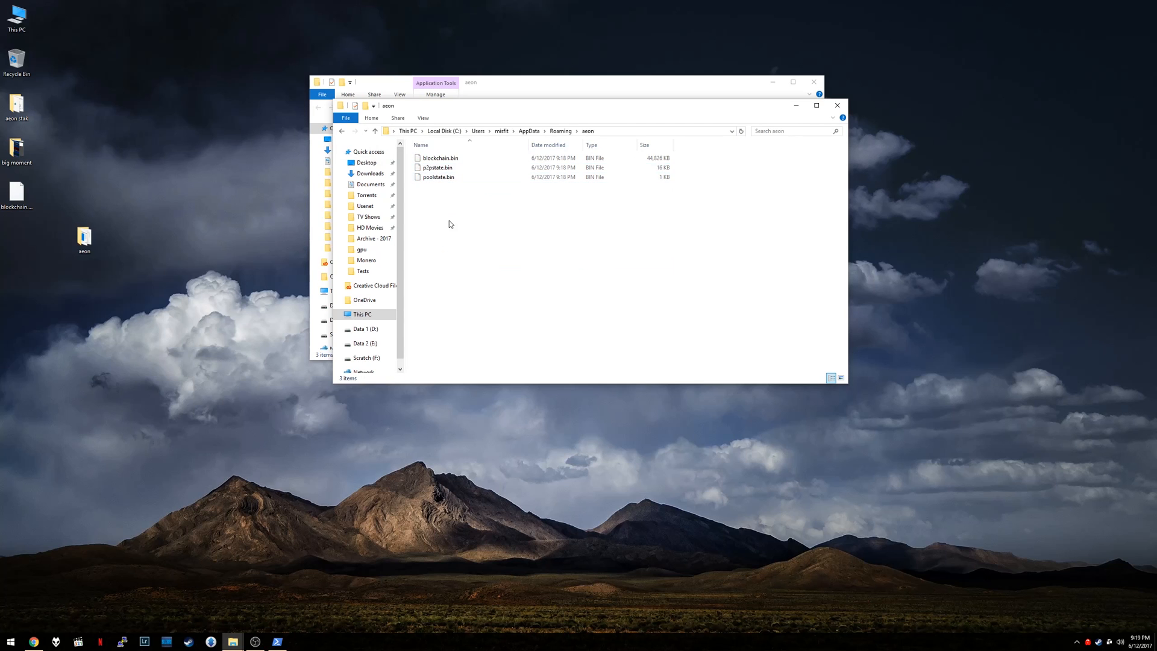
pyautogui.click(438, 158)
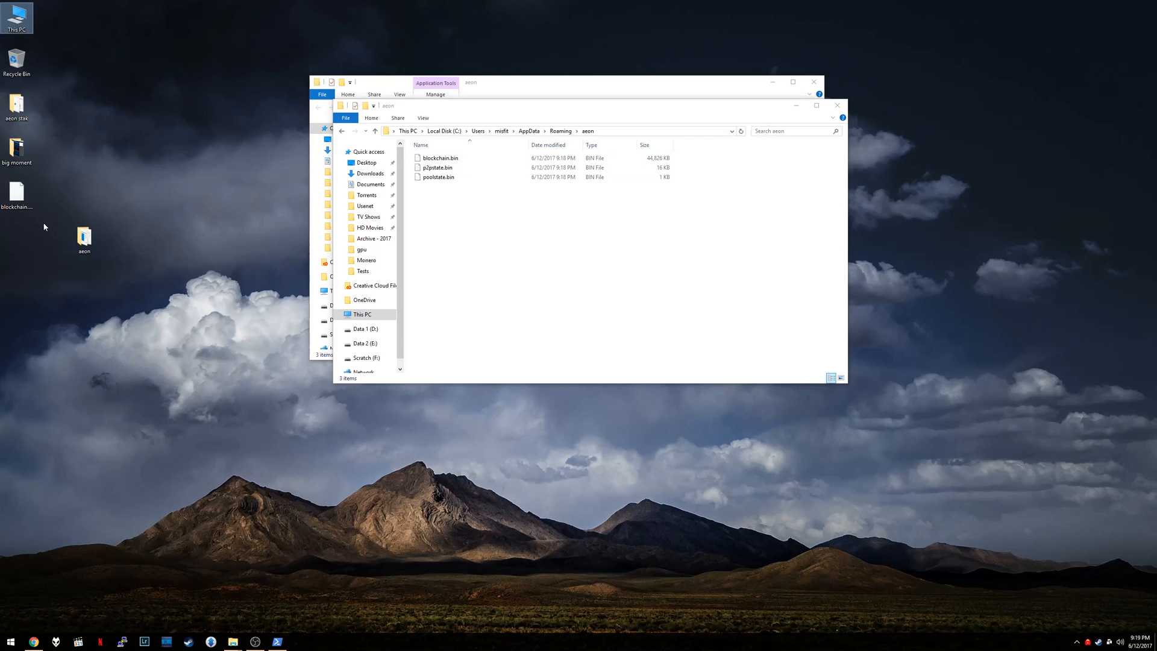
# - Drag the desktop blockchain.bin into the aeon data folder, replace the existing file, and relaunch aeond.exe
pyautogui.moveTo(16, 194); pyautogui.dragTo(535, 242)
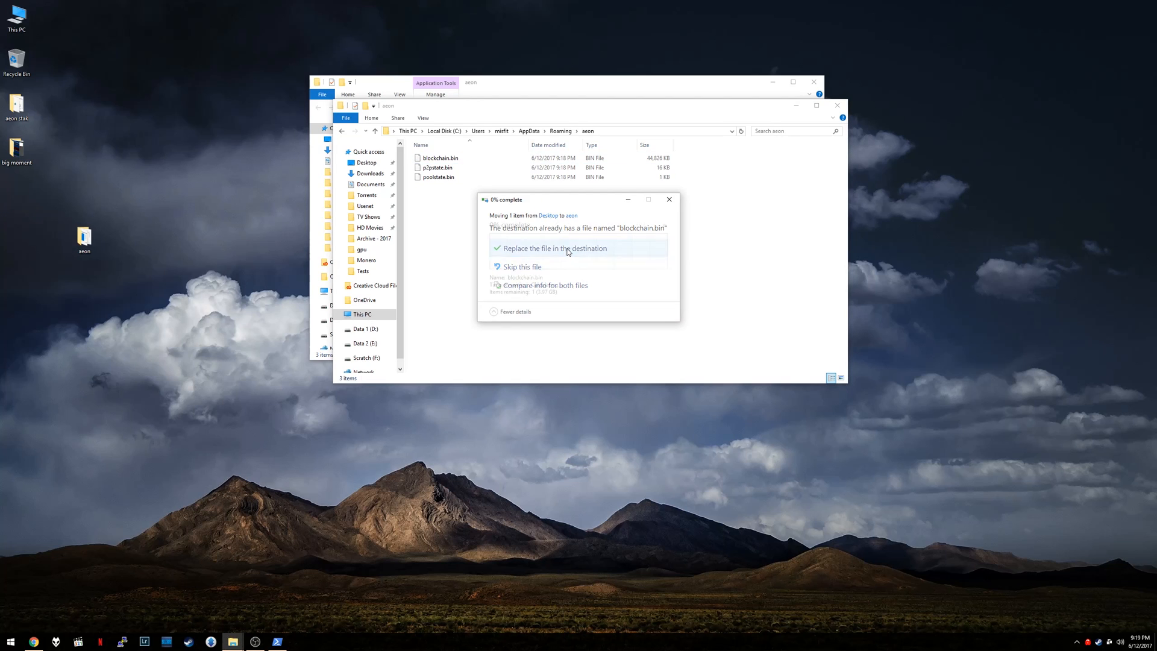
pyautogui.click(555, 248)
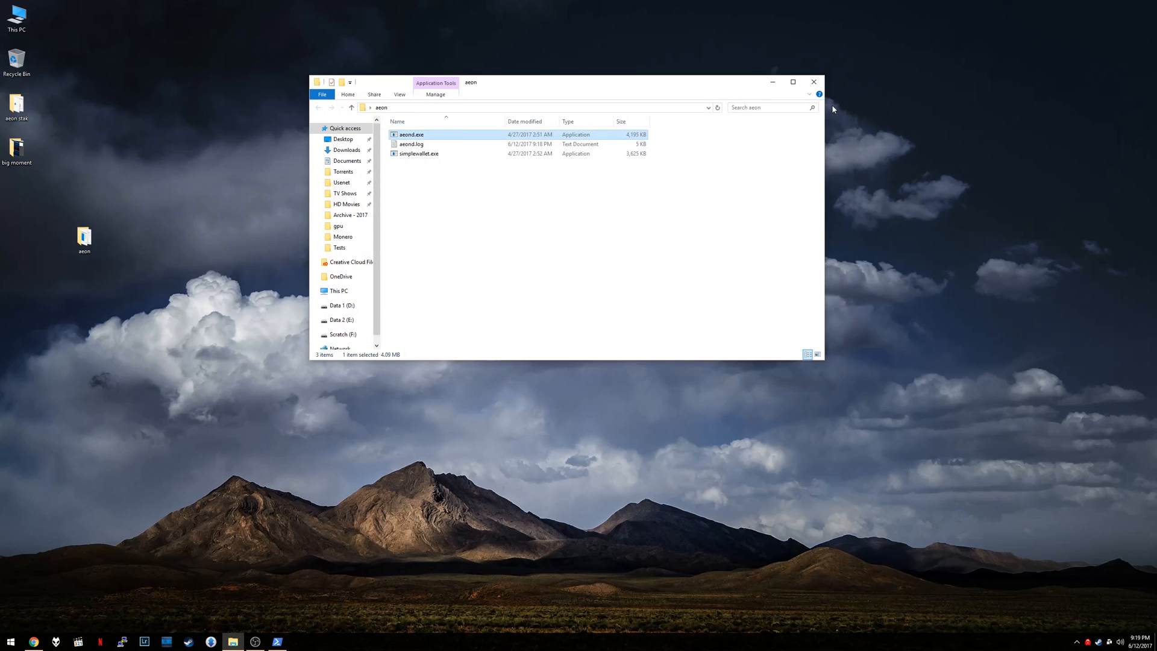
pyautogui.doubleClick(411, 134)
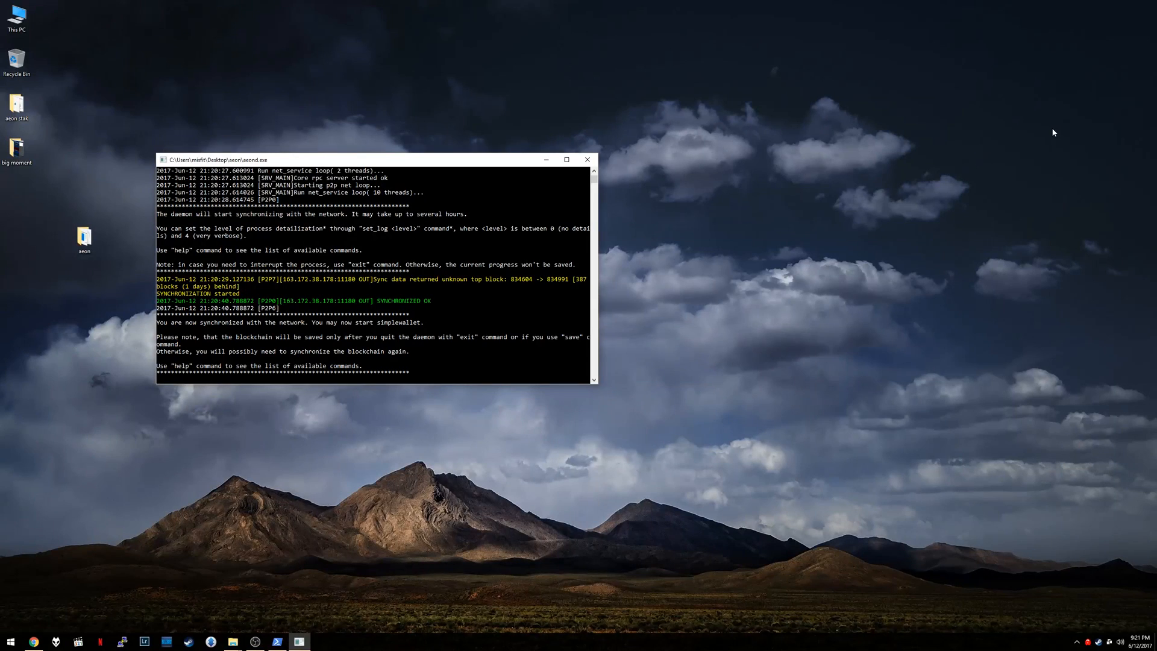
pyautogui.moveTo(396, 297)
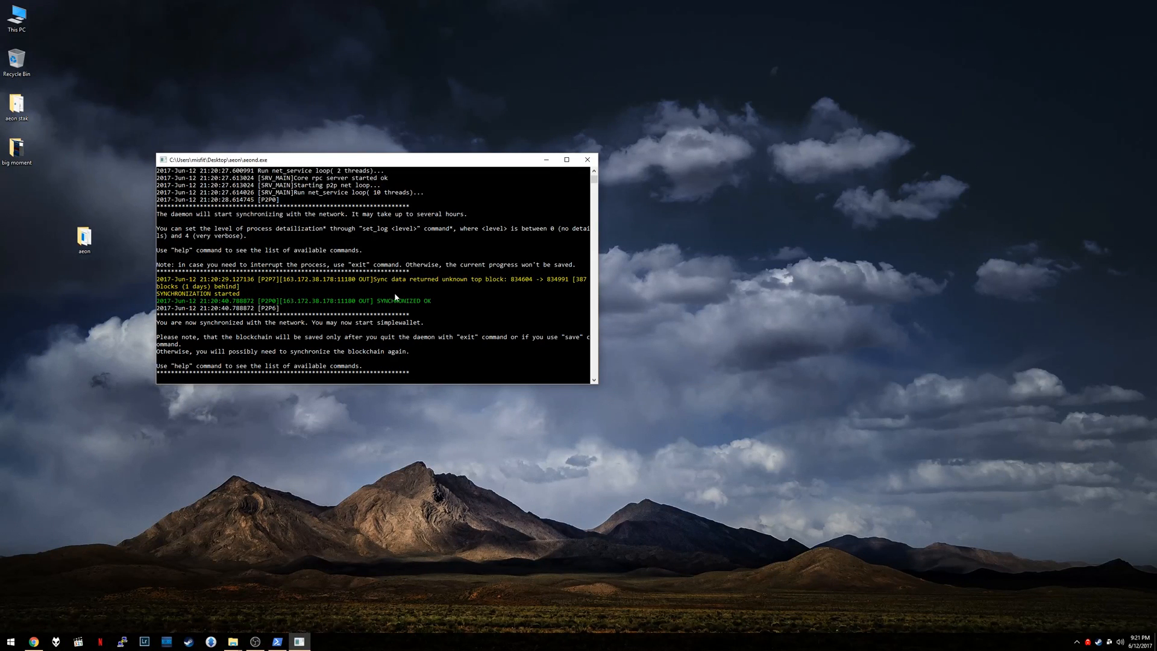
pyautogui.moveTo(205, 325)
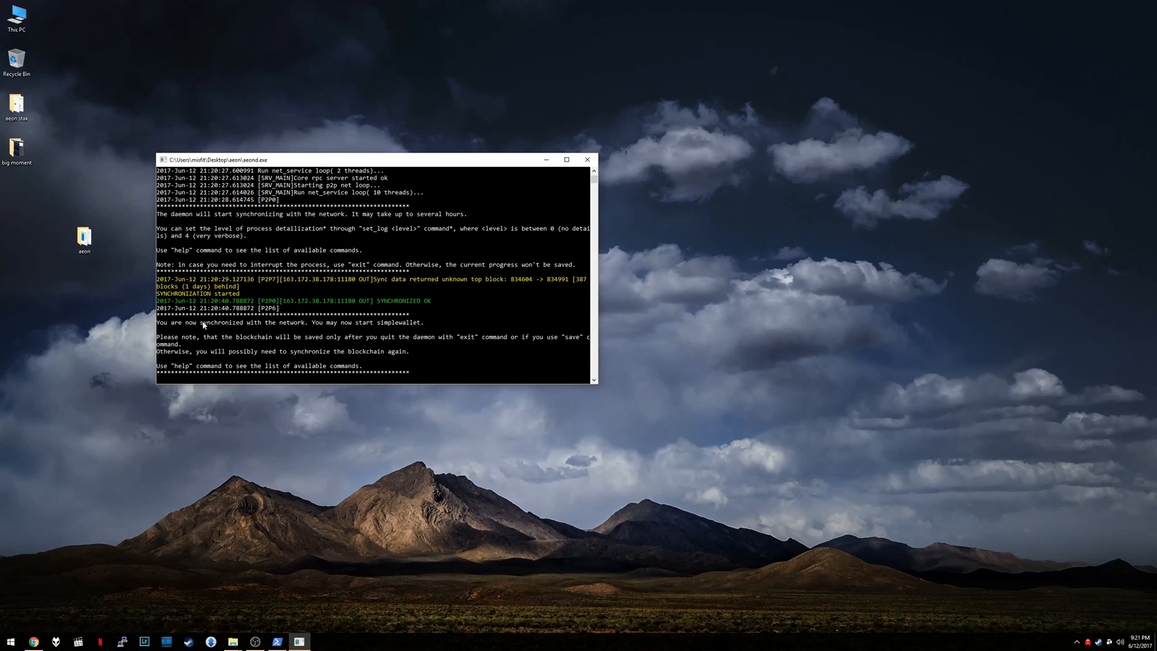
pyautogui.moveTo(372, 327)
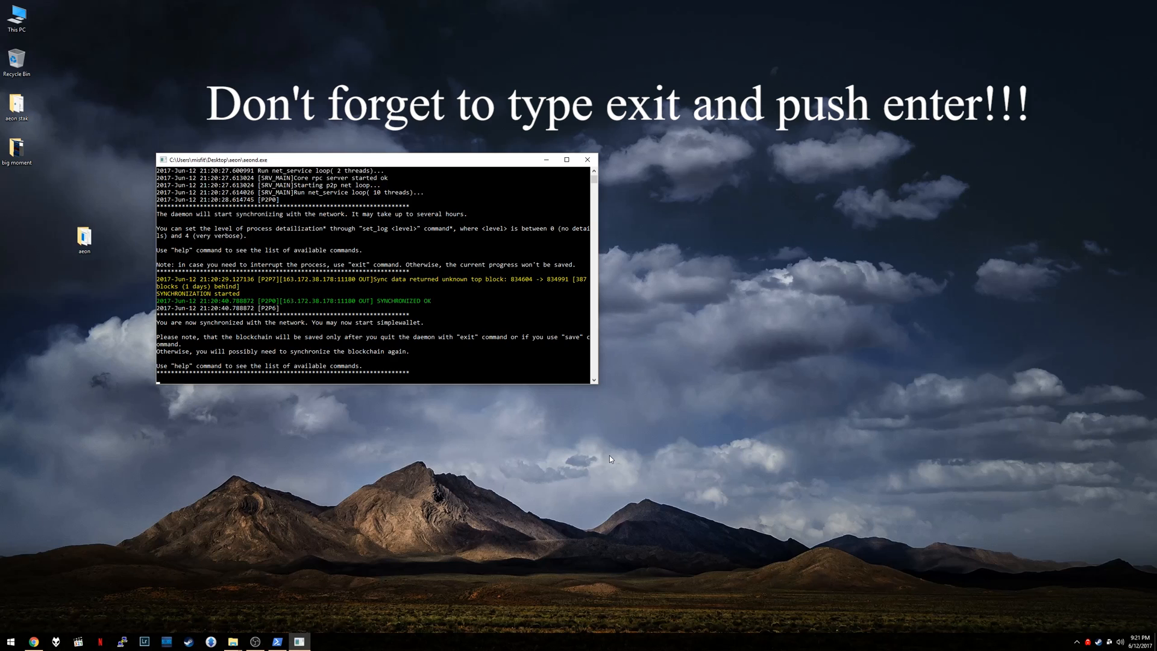
pyautogui.moveTo(563, 466)
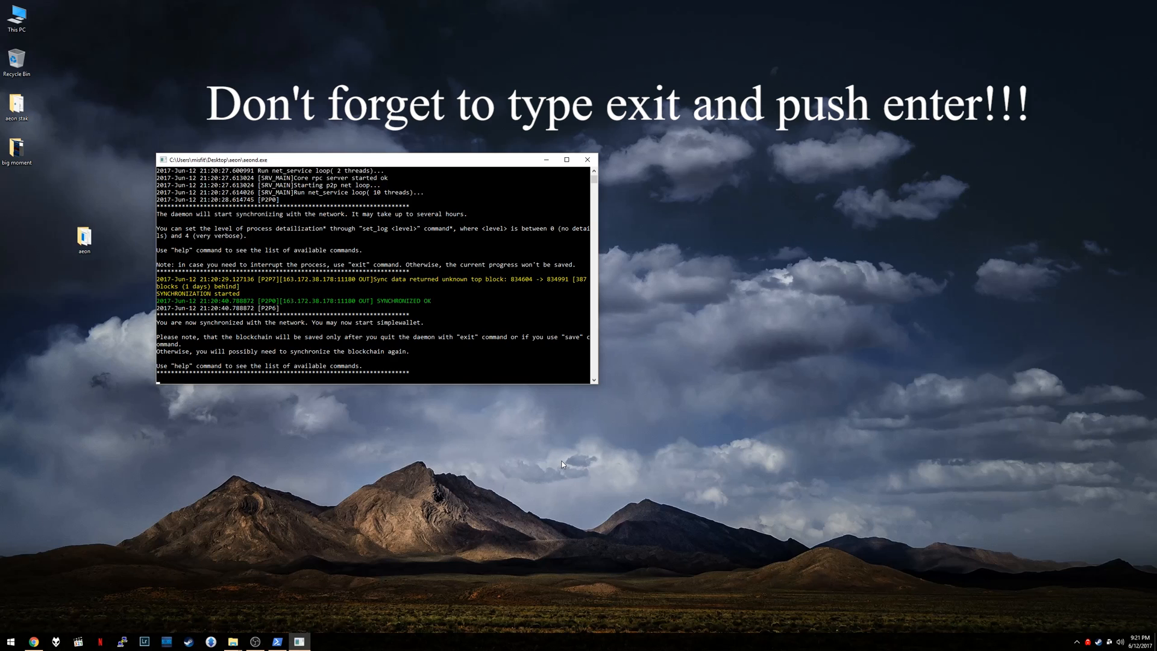